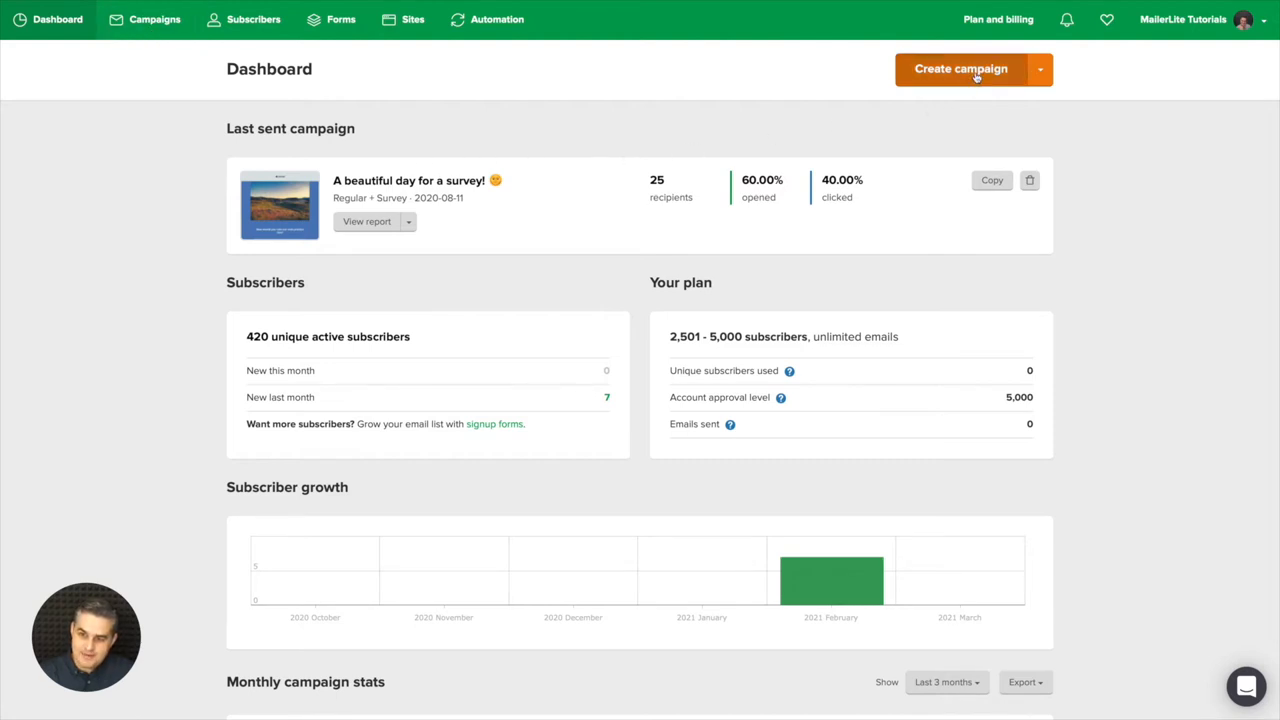
# Create a regular campaign with subject 'Test' and continue to the content design choices
pyautogui.click(960, 68)
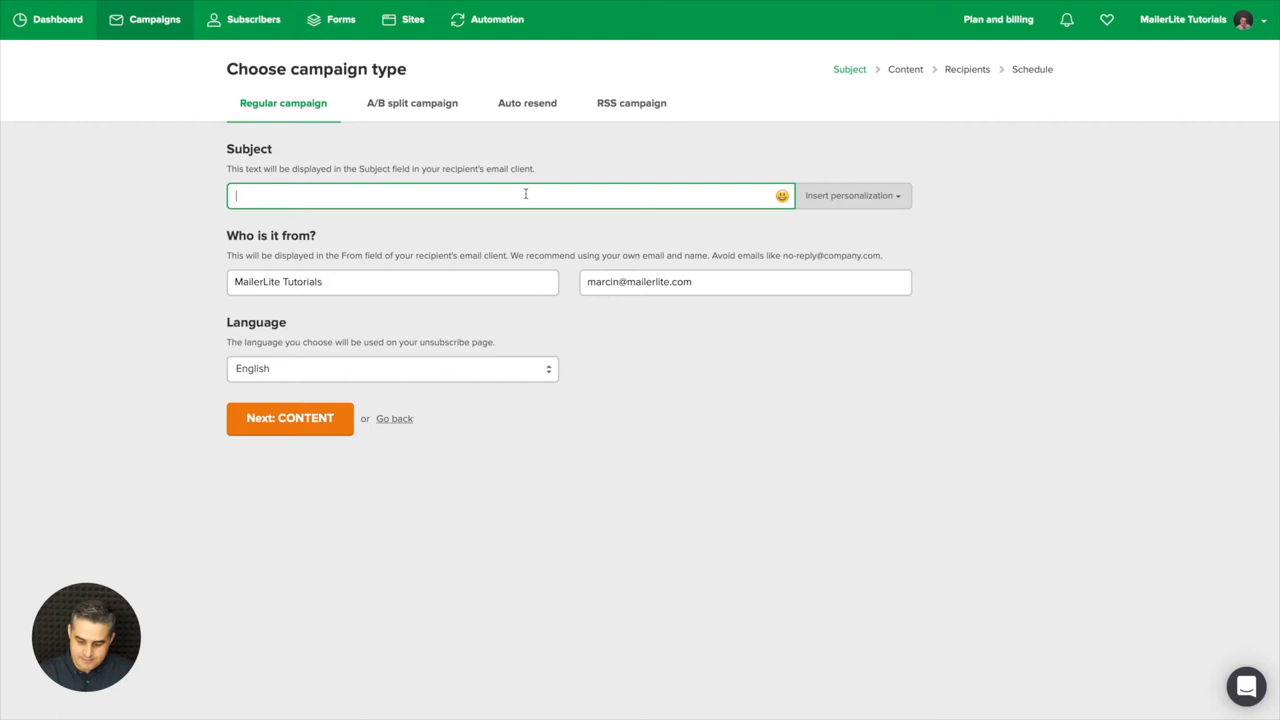
pyautogui.write('Test')
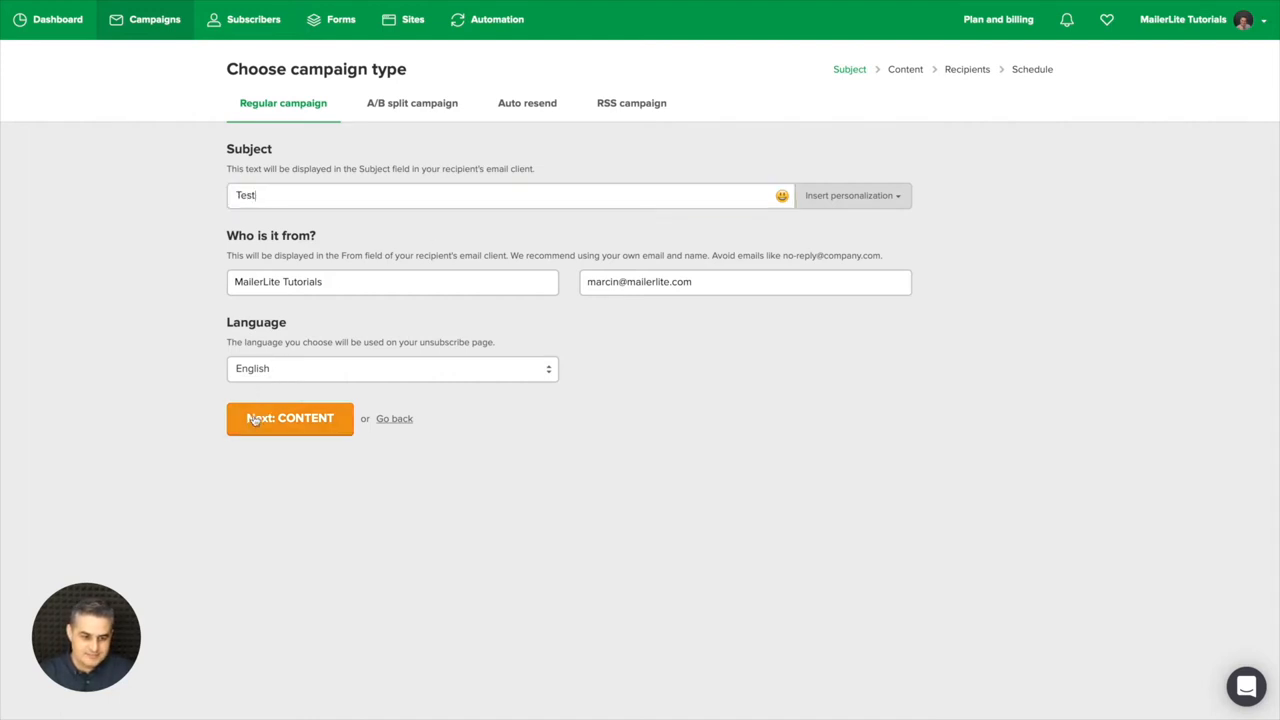
pyautogui.click(289, 418)
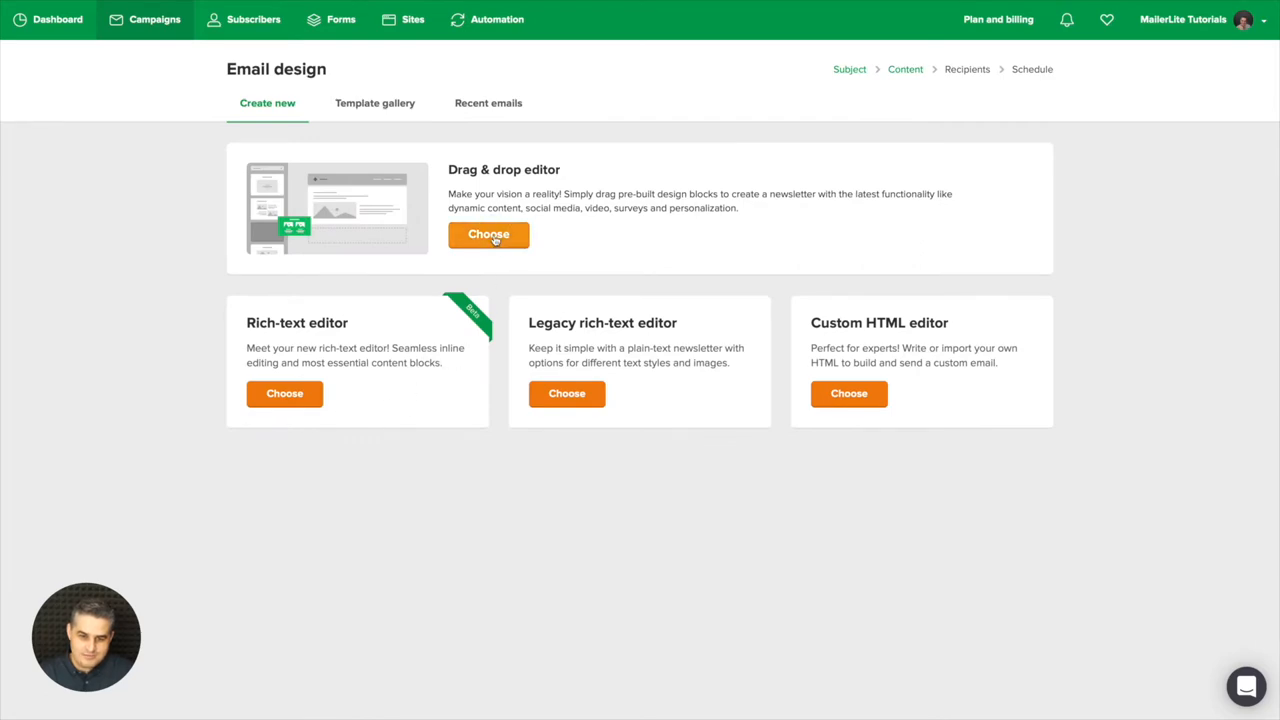
# Choose the Drag & drop editor to start from the starter newsletter layout
pyautogui.click(488, 234)
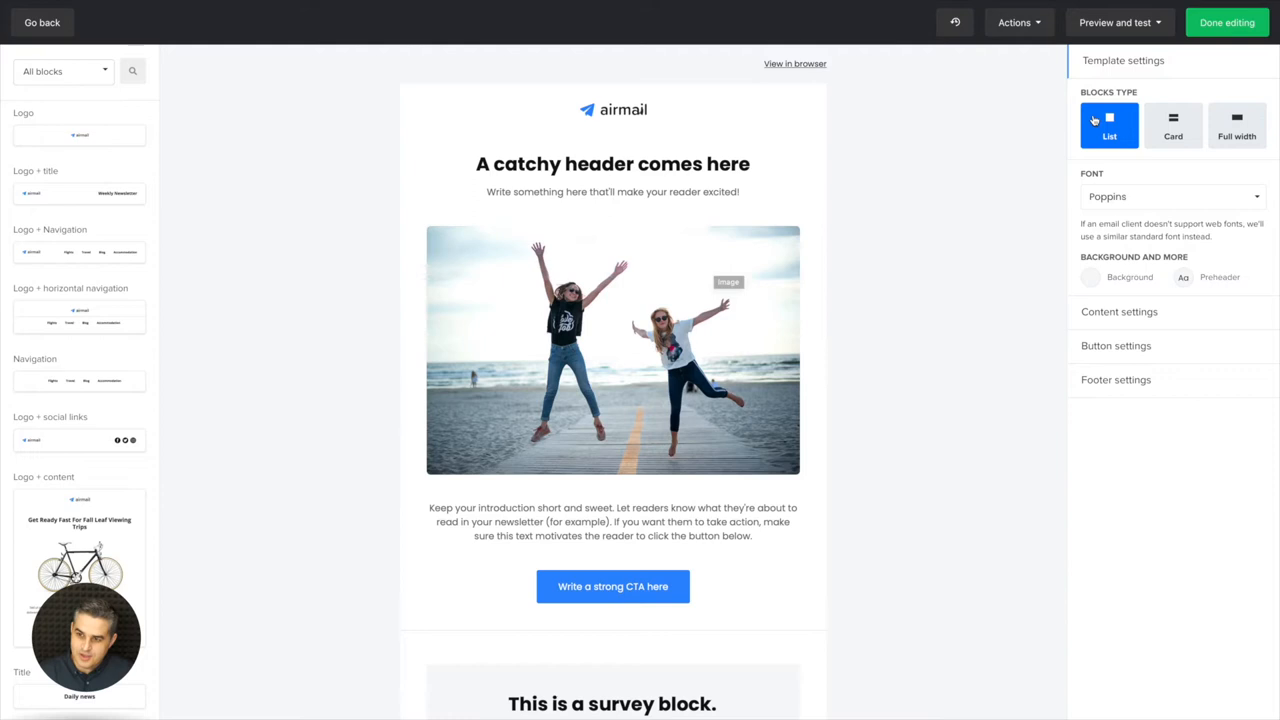
# Open Send a test email from the Preview and test menu
pyautogui.click(1114, 22)
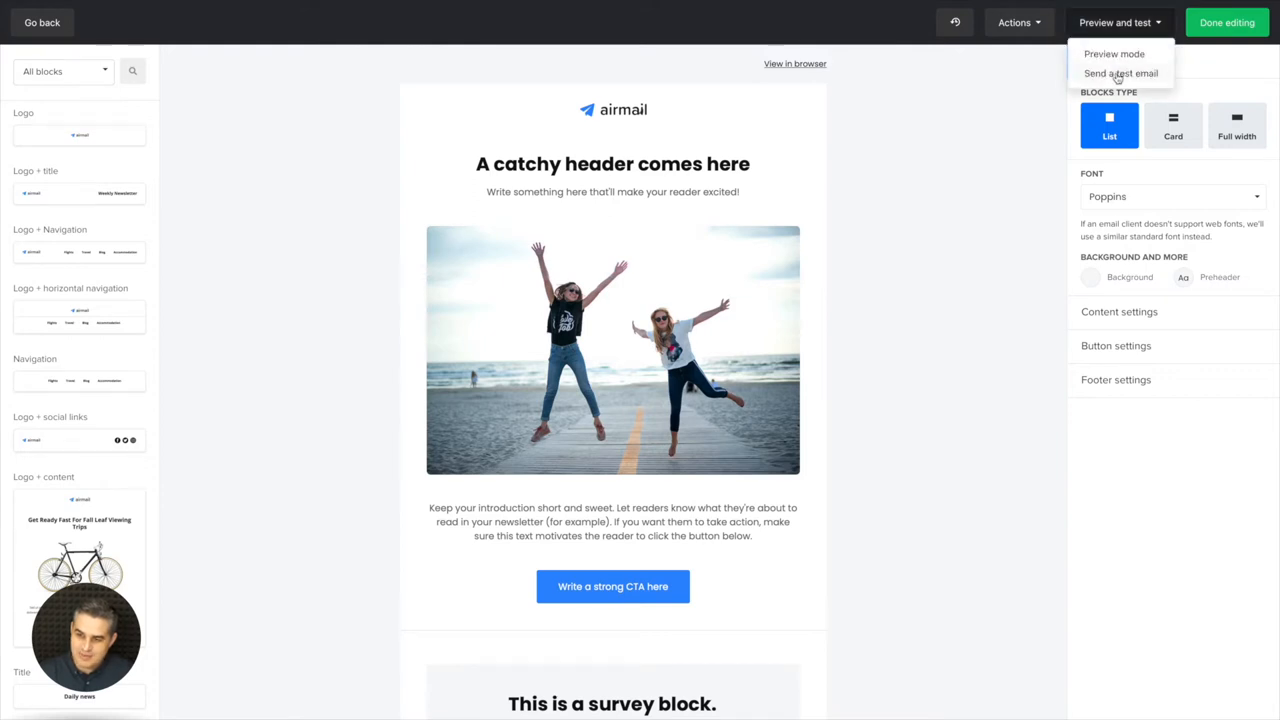
pyautogui.click(1121, 73)
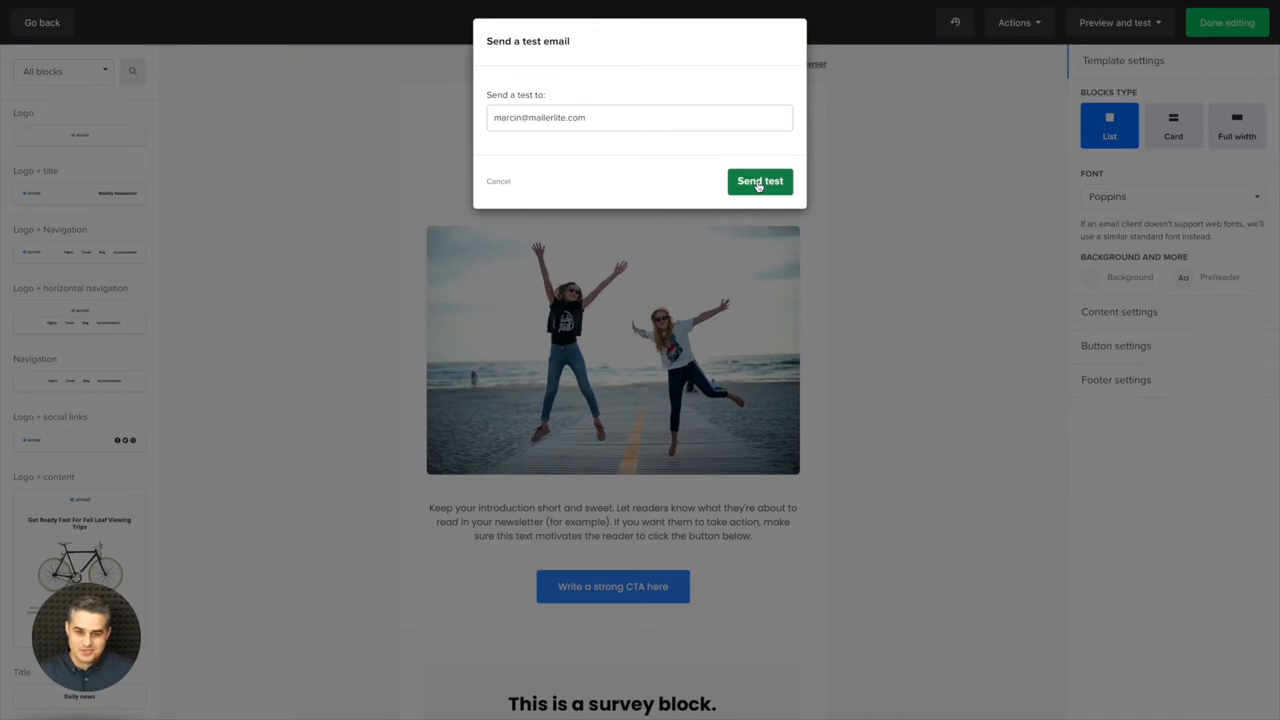
pyautogui.moveTo(659, 159)
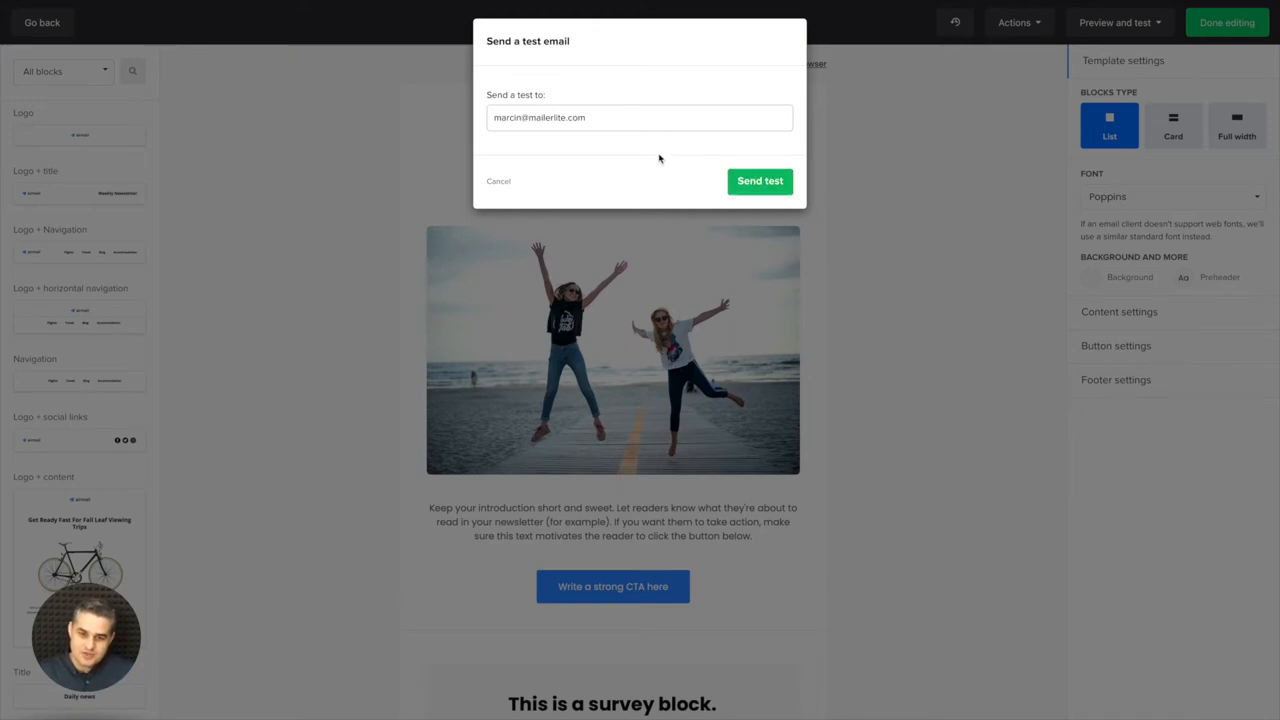
pyautogui.moveTo(550, 113)
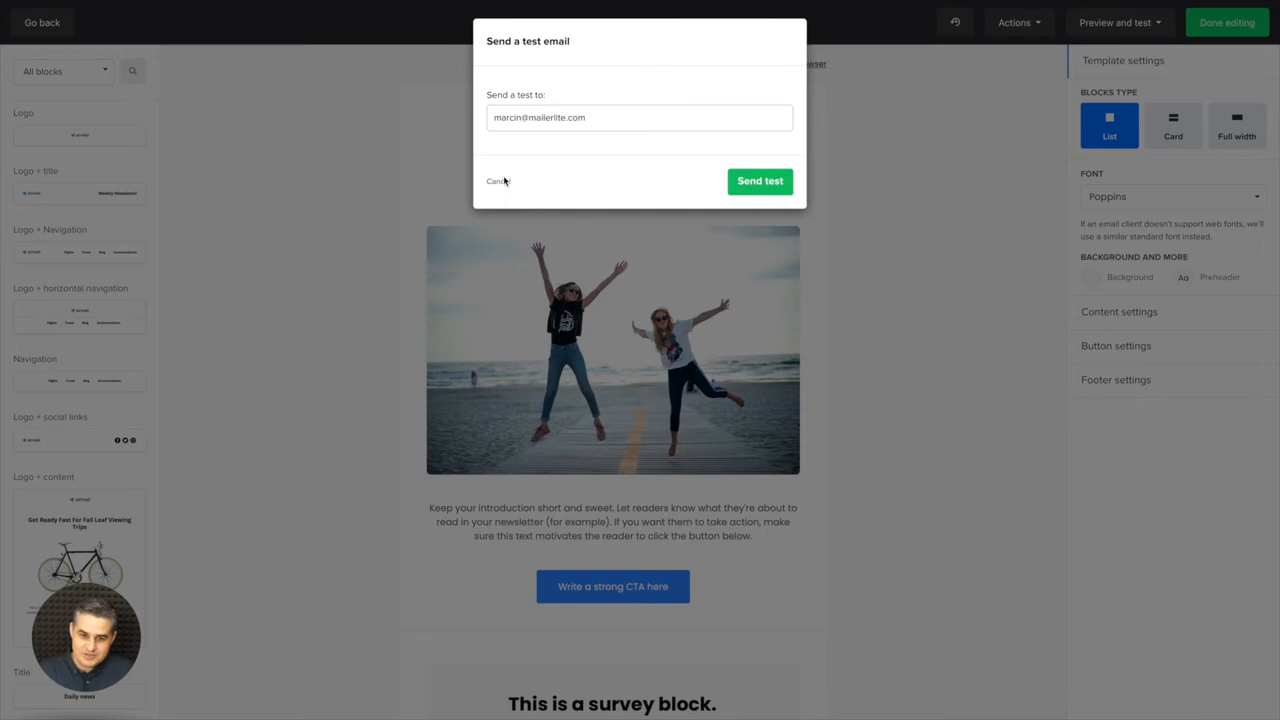
# Cancel the Send a test email dialog without sending
pyautogui.click(496, 181)
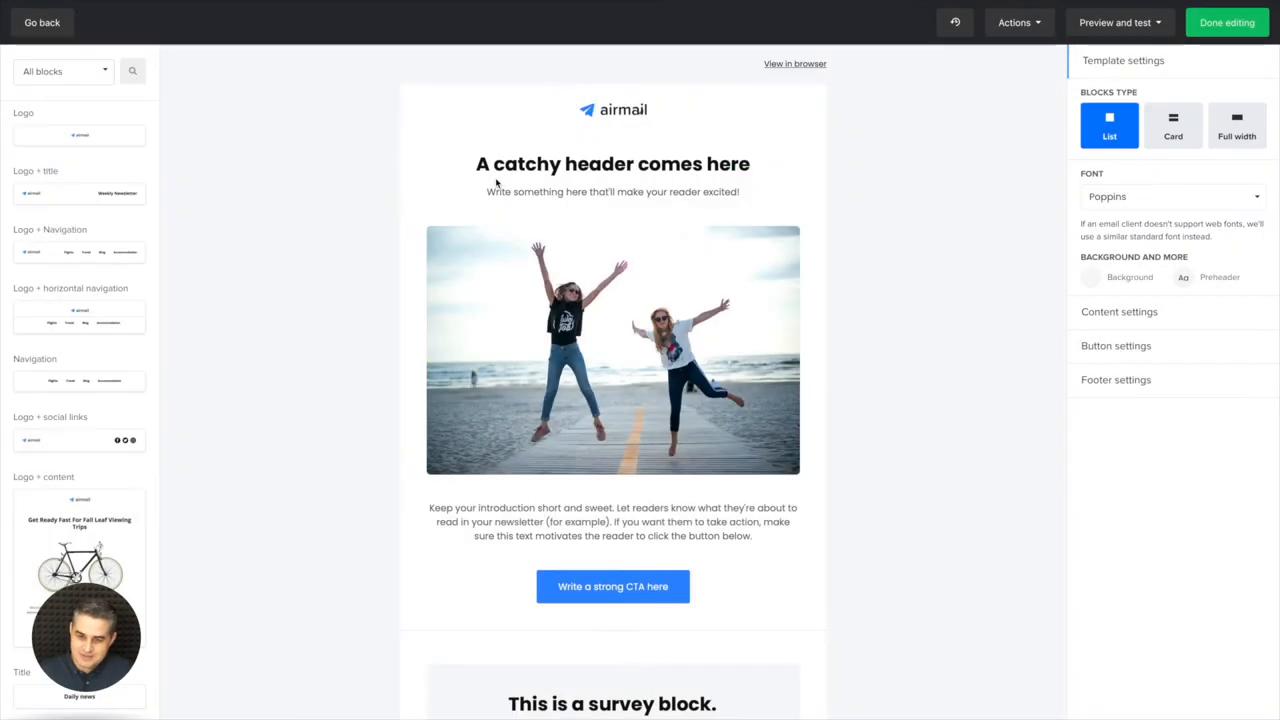
pyautogui.moveTo(872, 241)
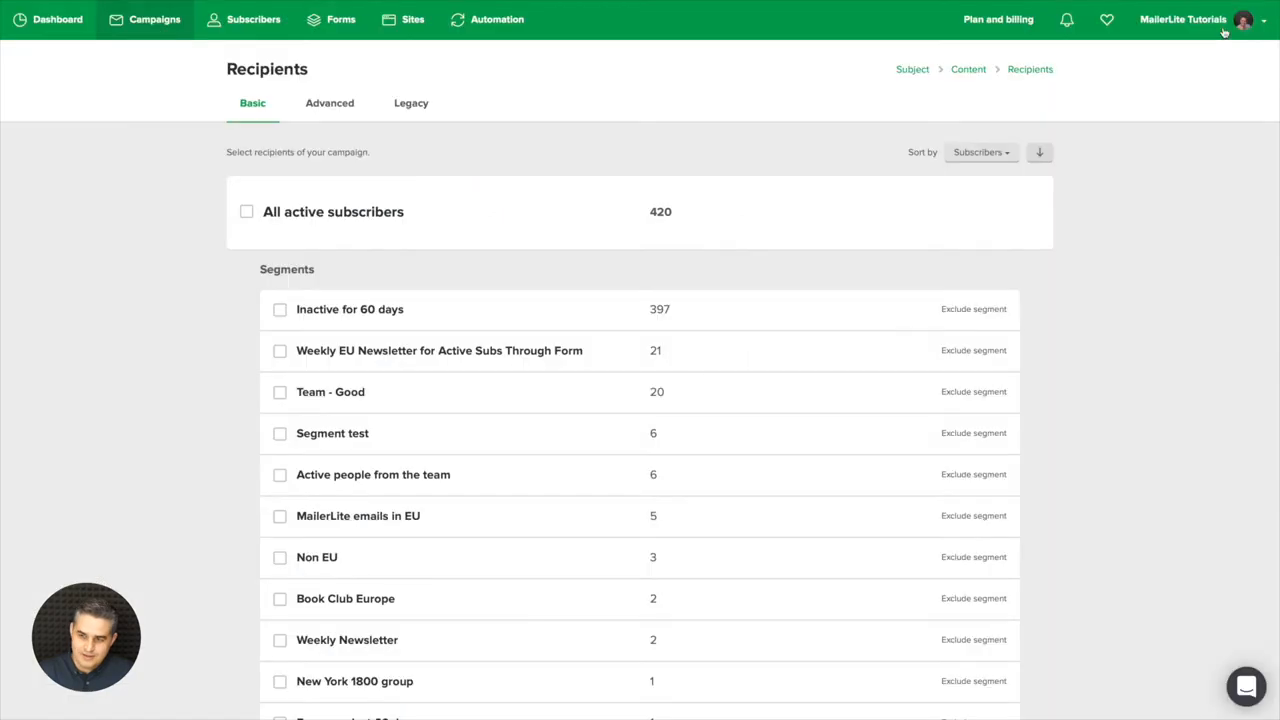
pyautogui.moveTo(657, 83)
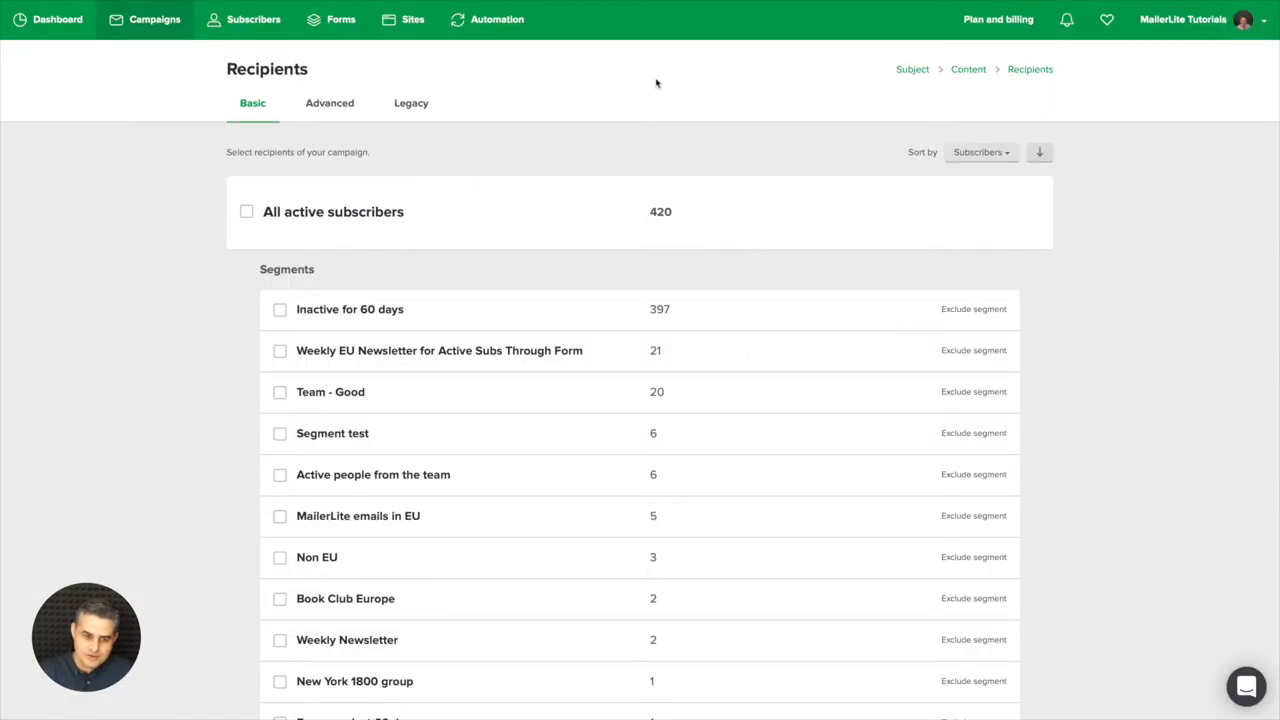
# Select All active subscribers (420) as recipients and proceed to Review and confirm
pyautogui.click(247, 211)
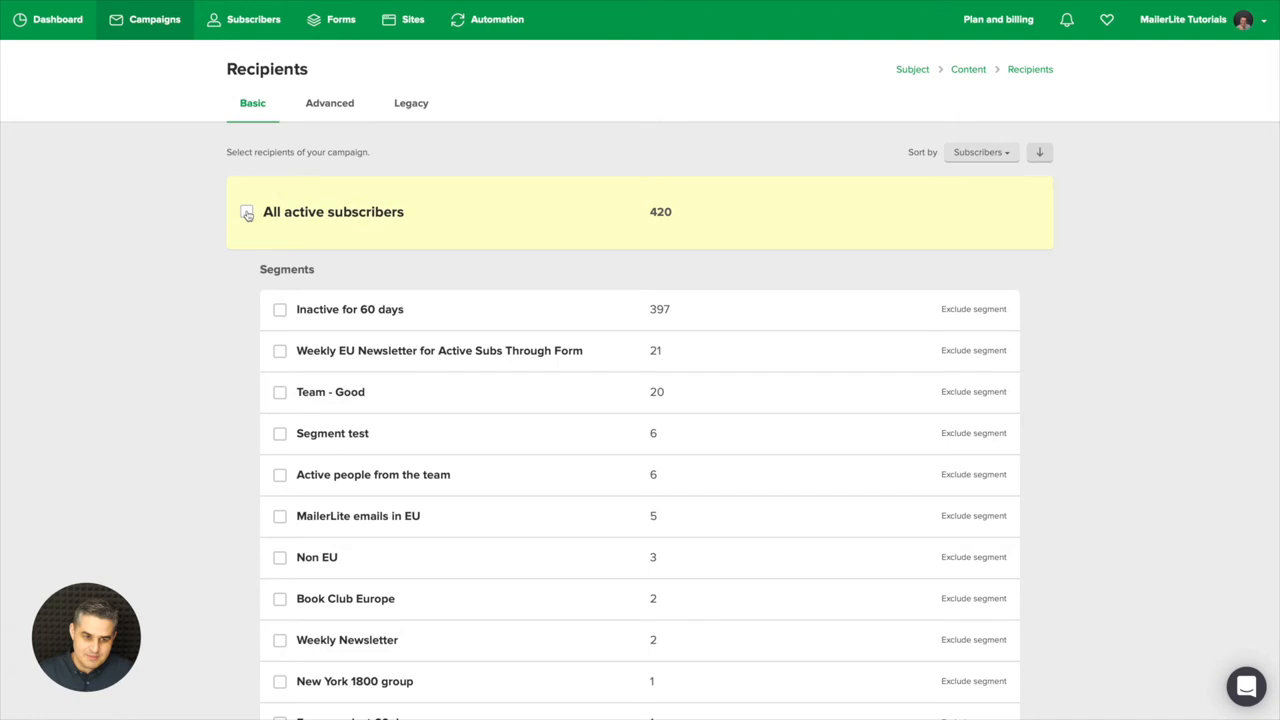
pyautogui.click(246, 211)
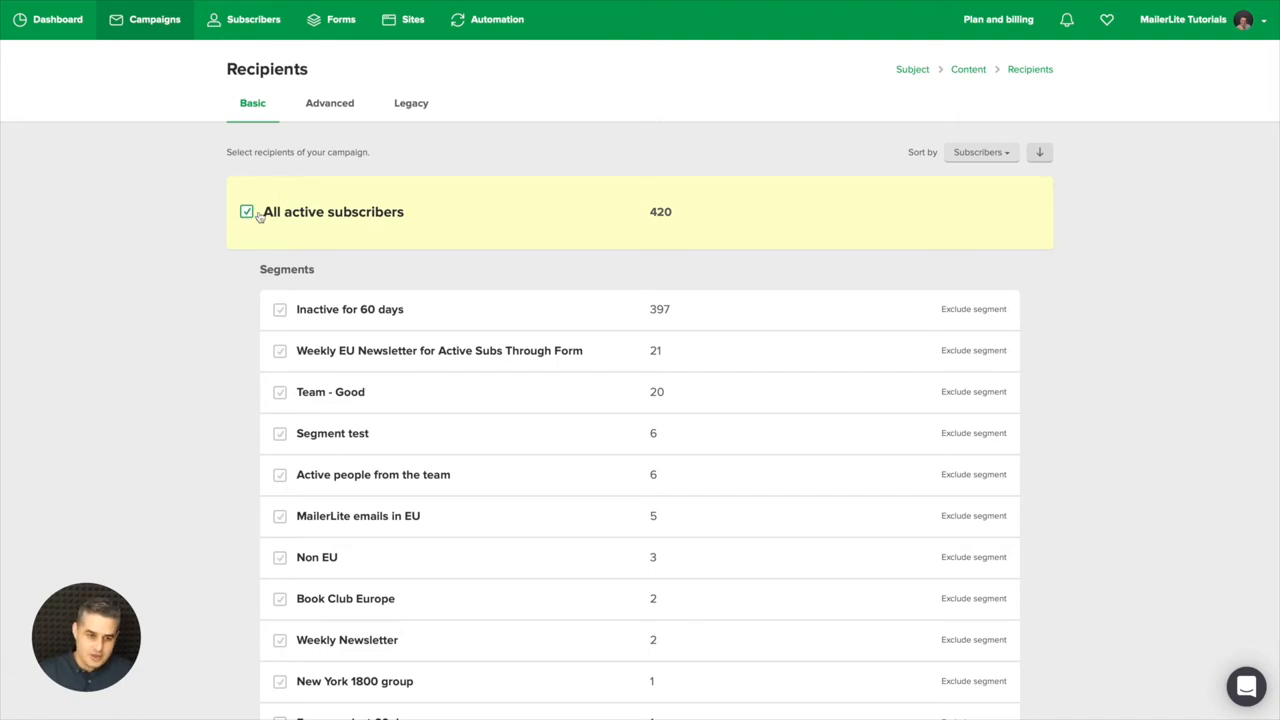
pyautogui.scroll(-3)
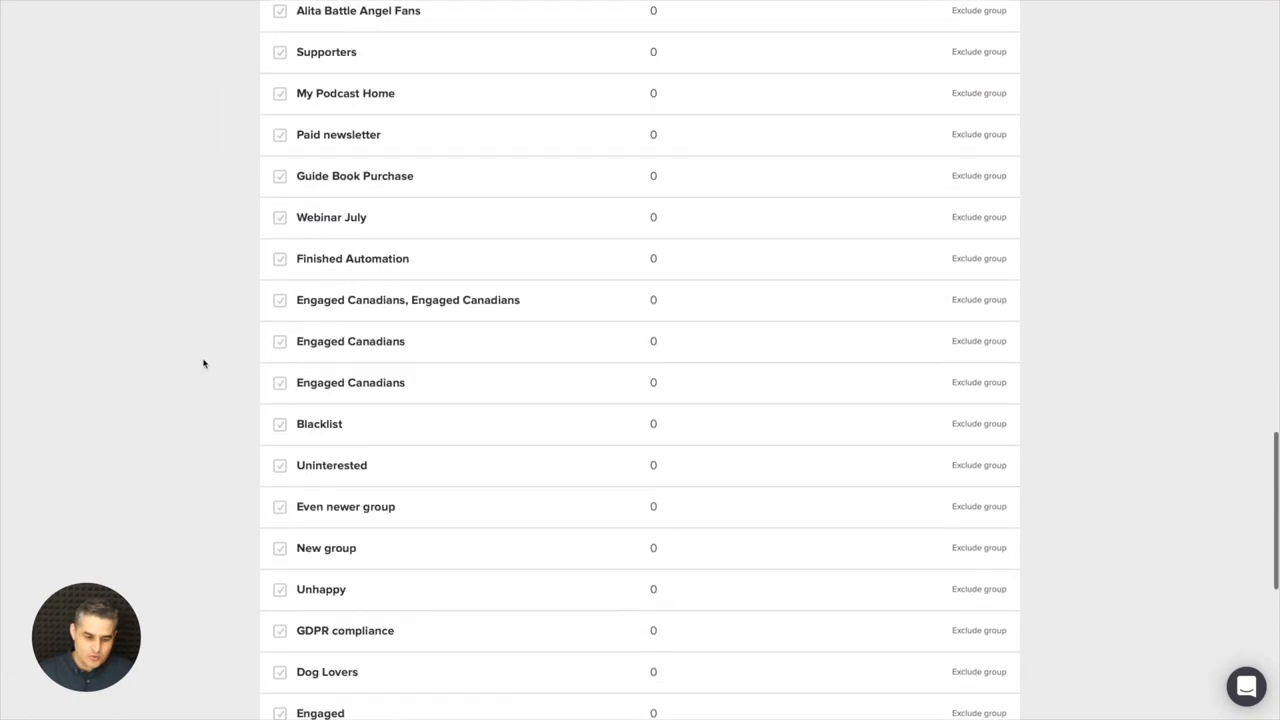
pyautogui.scroll(-3)
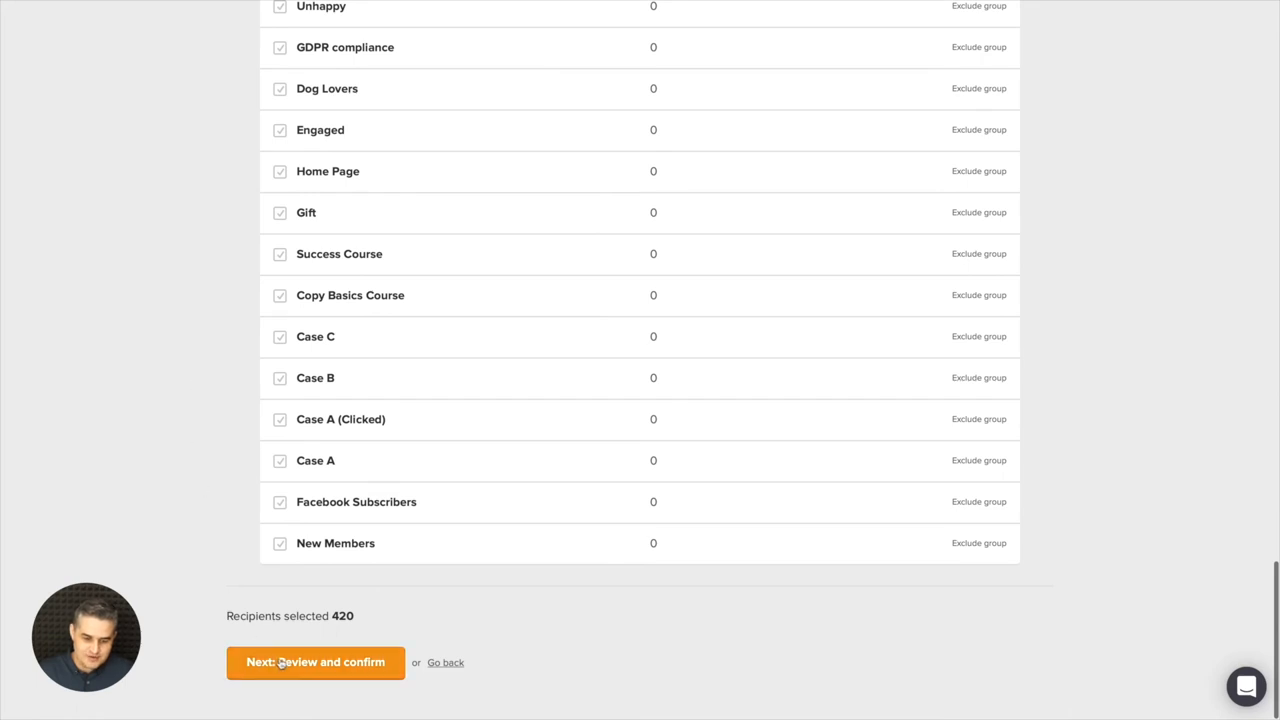
pyautogui.click(315, 662)
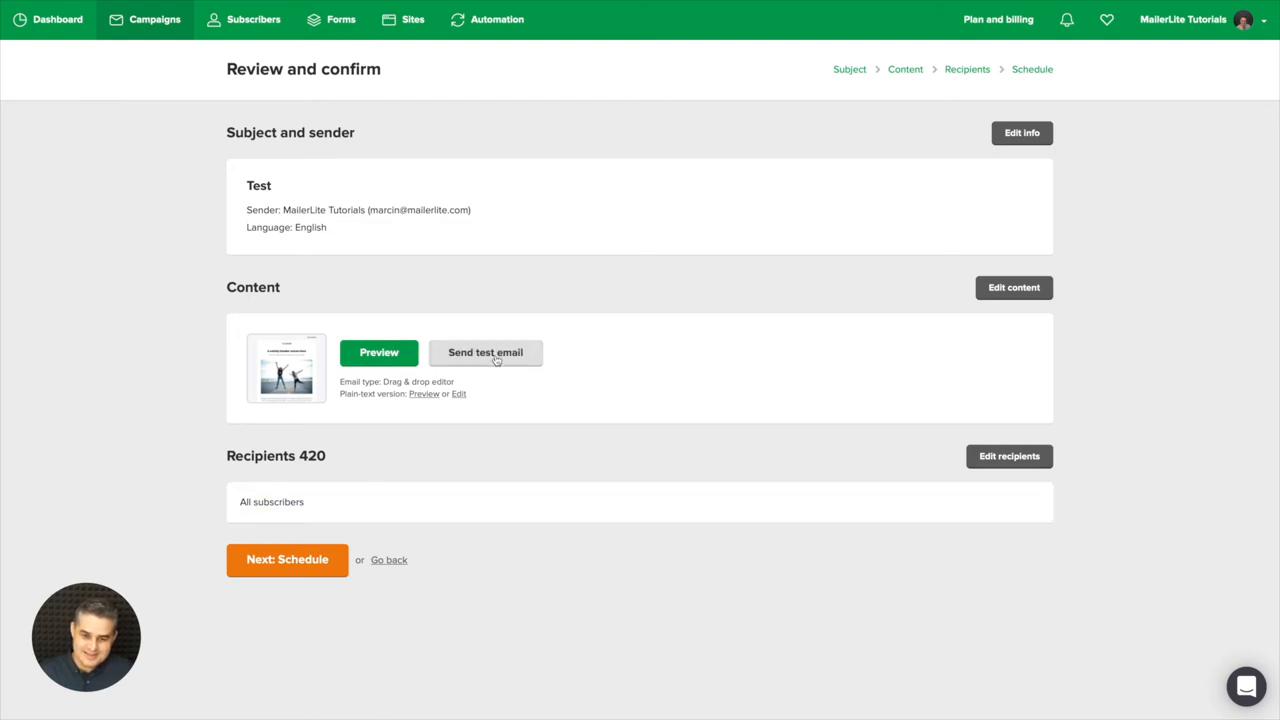
pyautogui.click(485, 352)
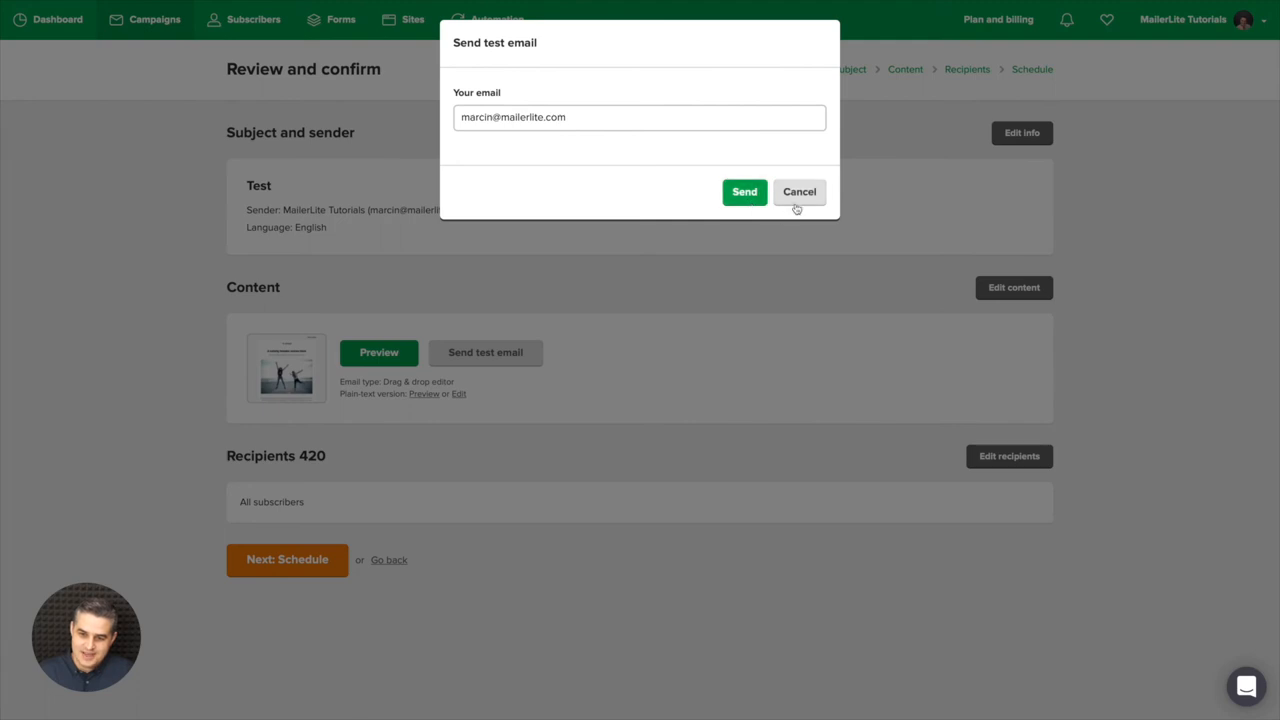
pyautogui.click(799, 191)
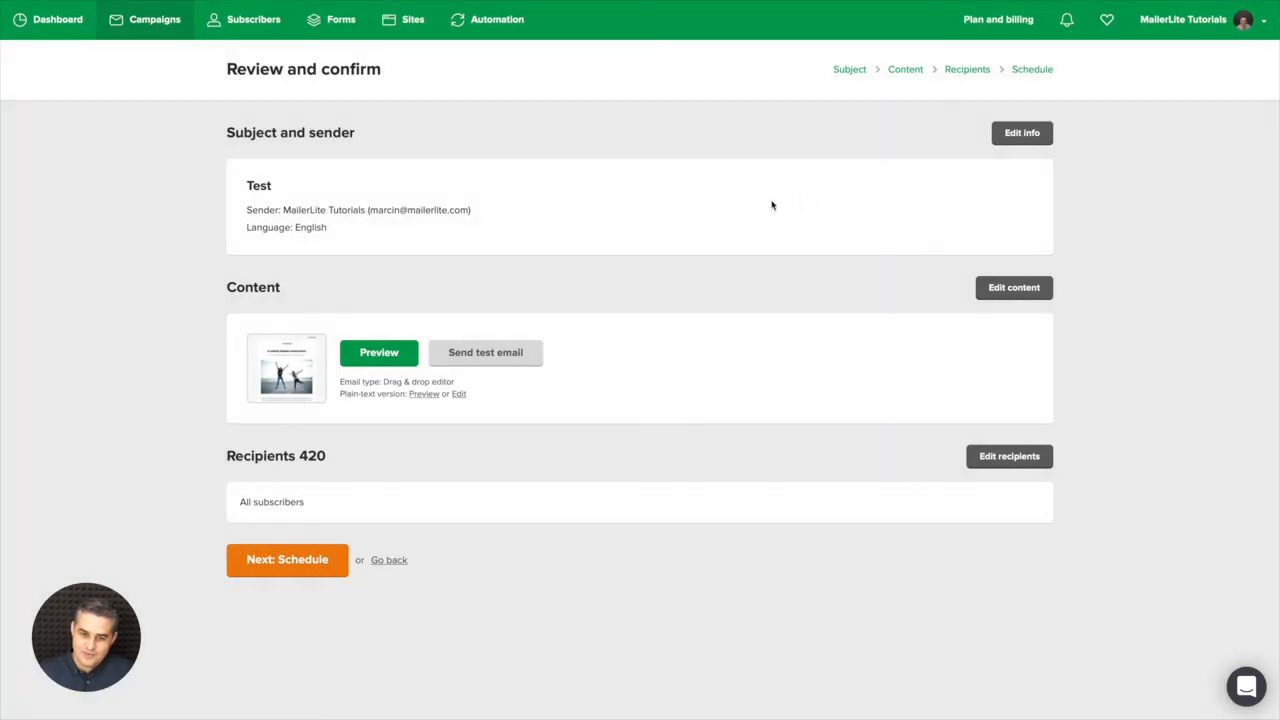
pyautogui.moveTo(633, 297)
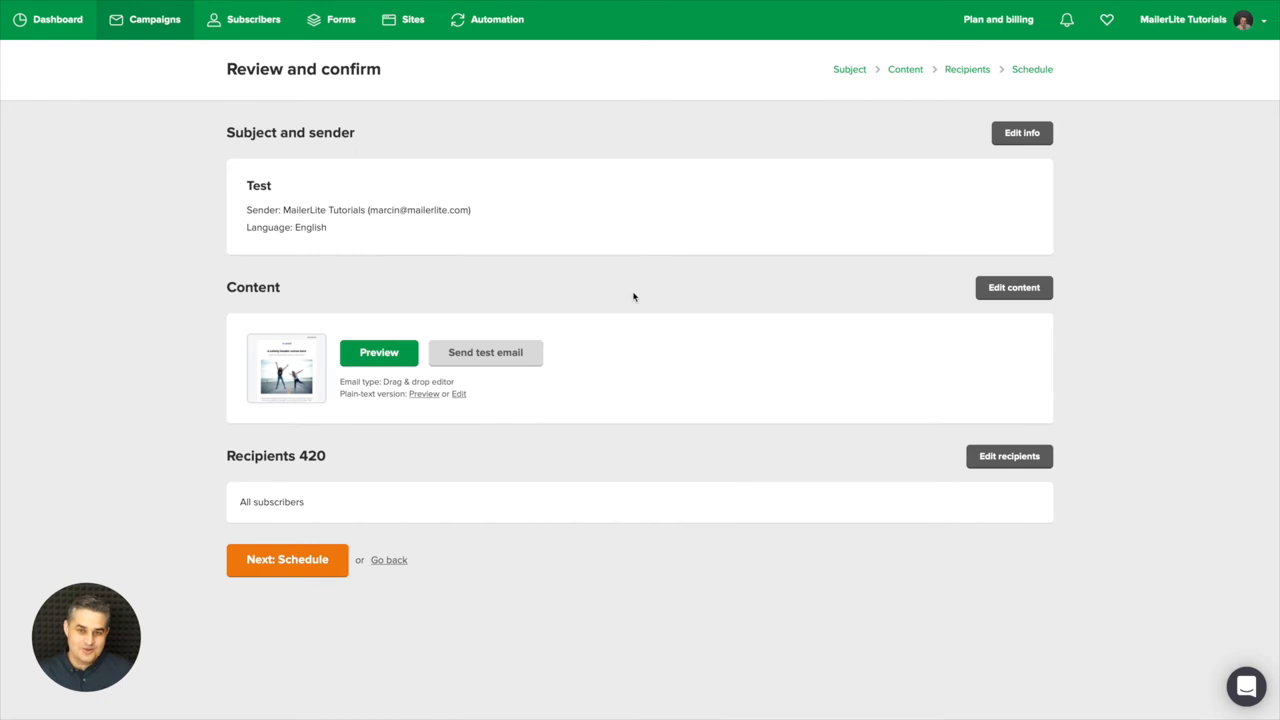